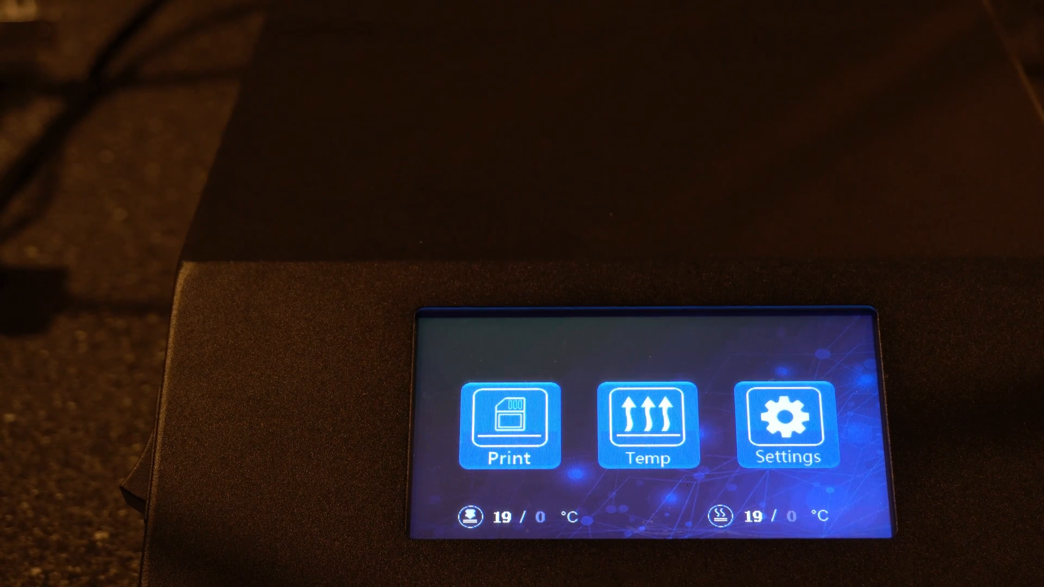
Step: Tap Print on the Ender TFT to show the TFT SD, U Disk and OnboardSD sources
left_click(509, 428)
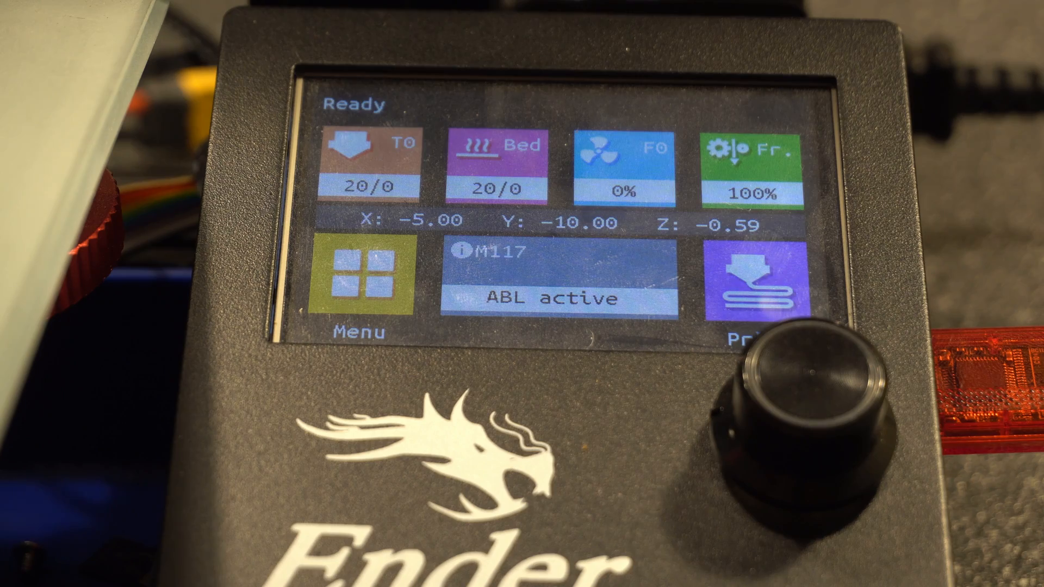
left_click(747, 287)
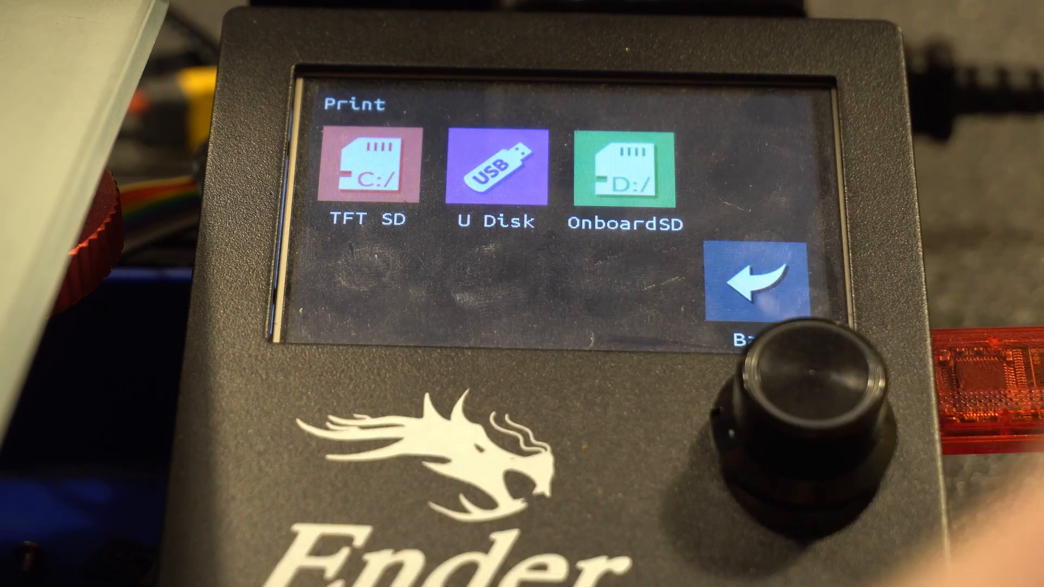
left_click(626, 174)
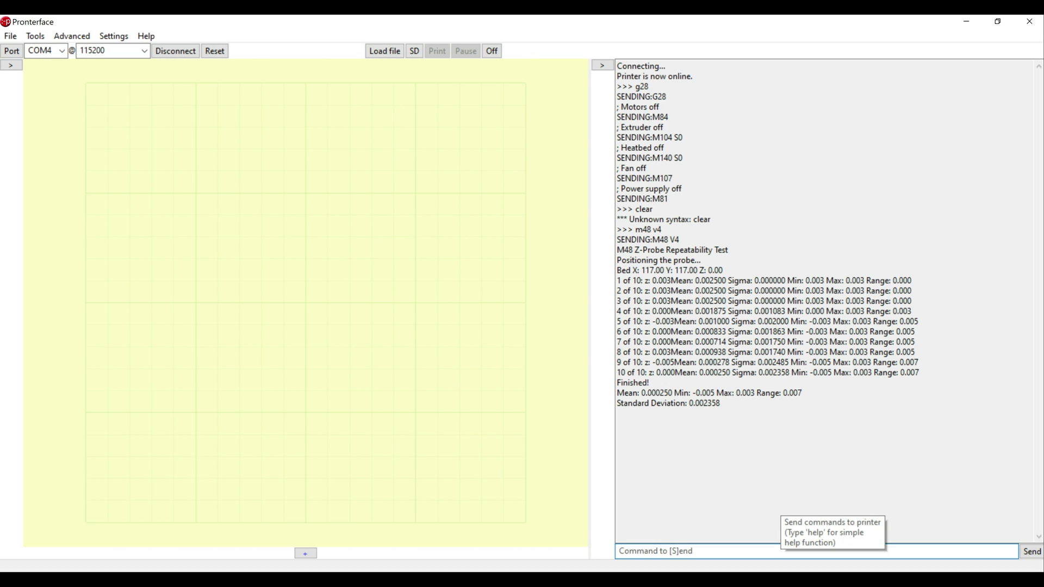
Step: Send a g28 command to home all axes after the first M48 test
type("g2")
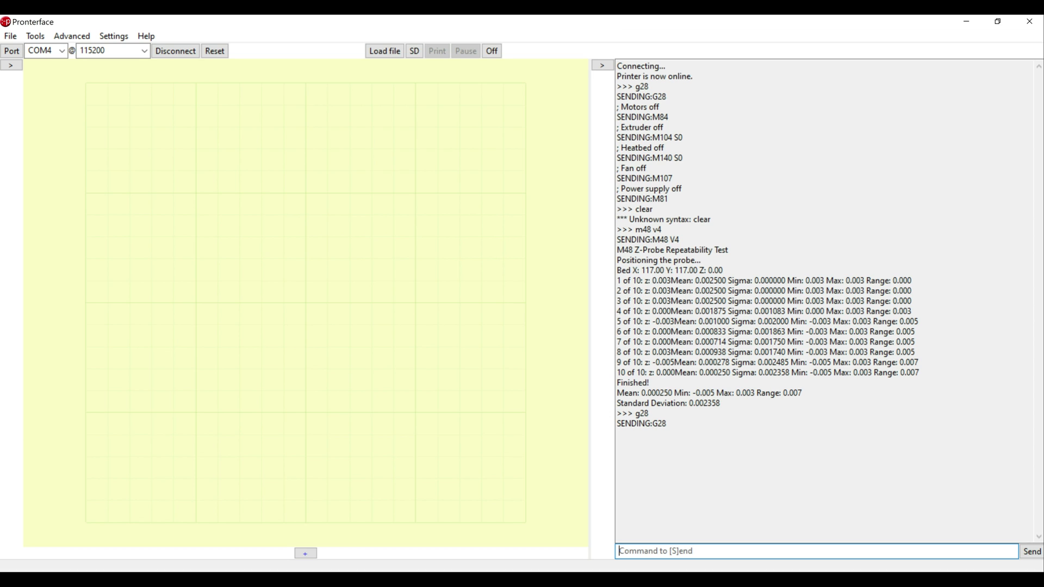
Step: Run m48 v4 and scroll to the results: mean -0.003000, range 0.007, deviation 0.002179
type("m48 v4")
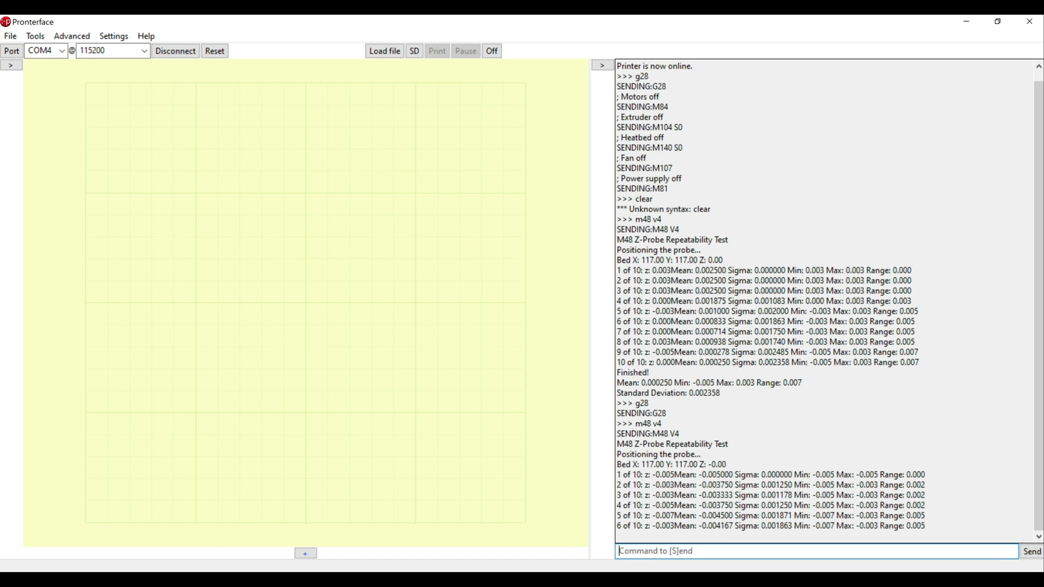
scroll("down", 3)
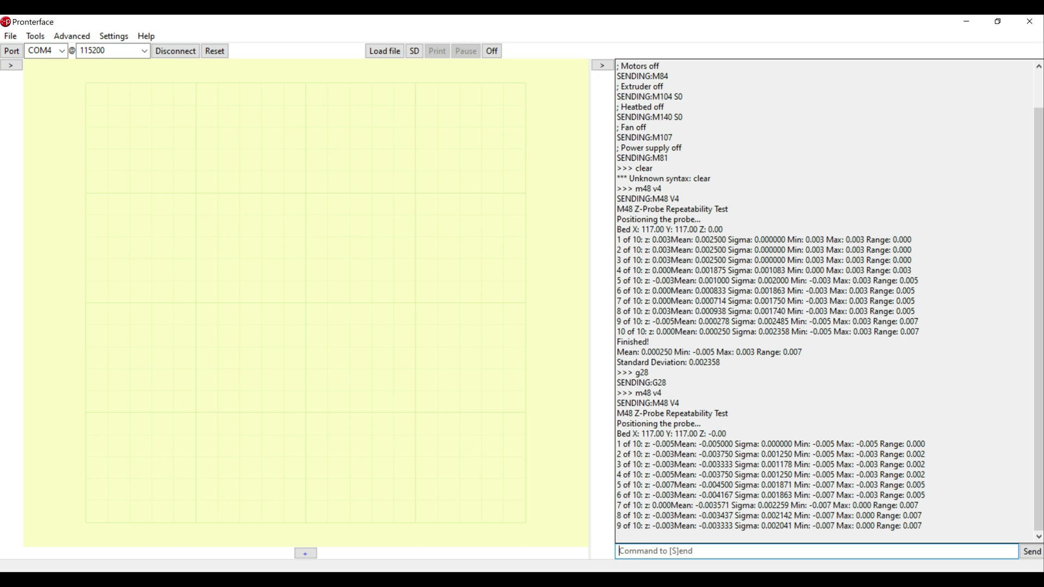
scroll("down", 3)
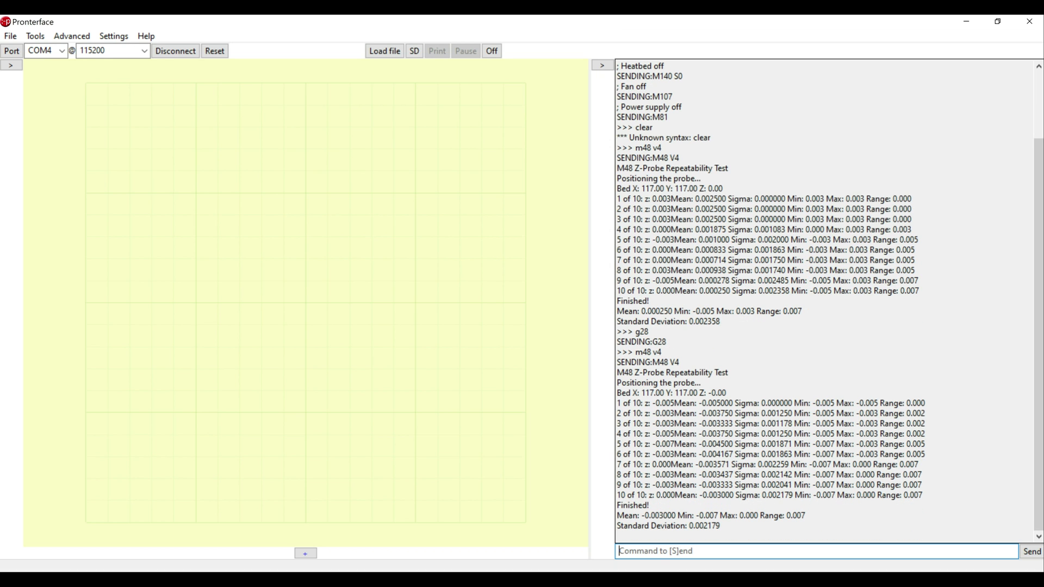